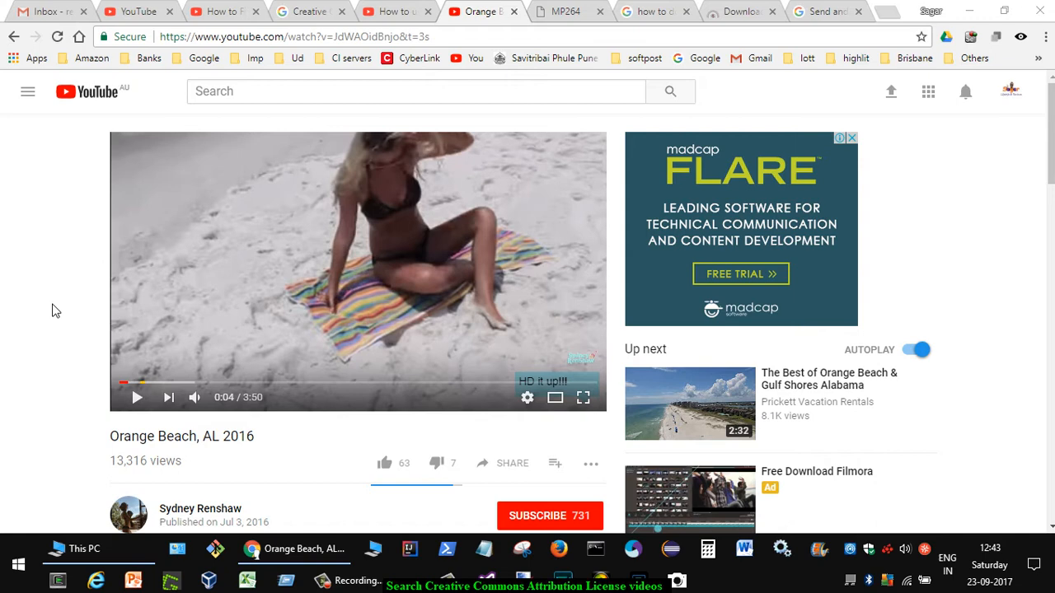
# Expand the Orange Beach, AL 2016 description to reveal its Creative Commons Attribution license.
pyautogui.scroll(-3)
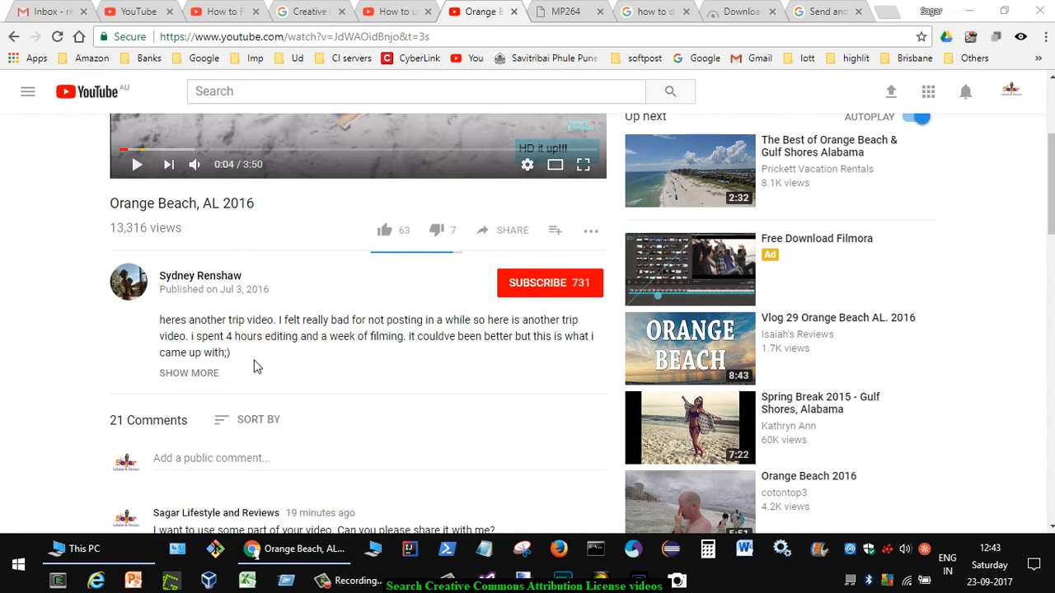
pyautogui.click(189, 372)
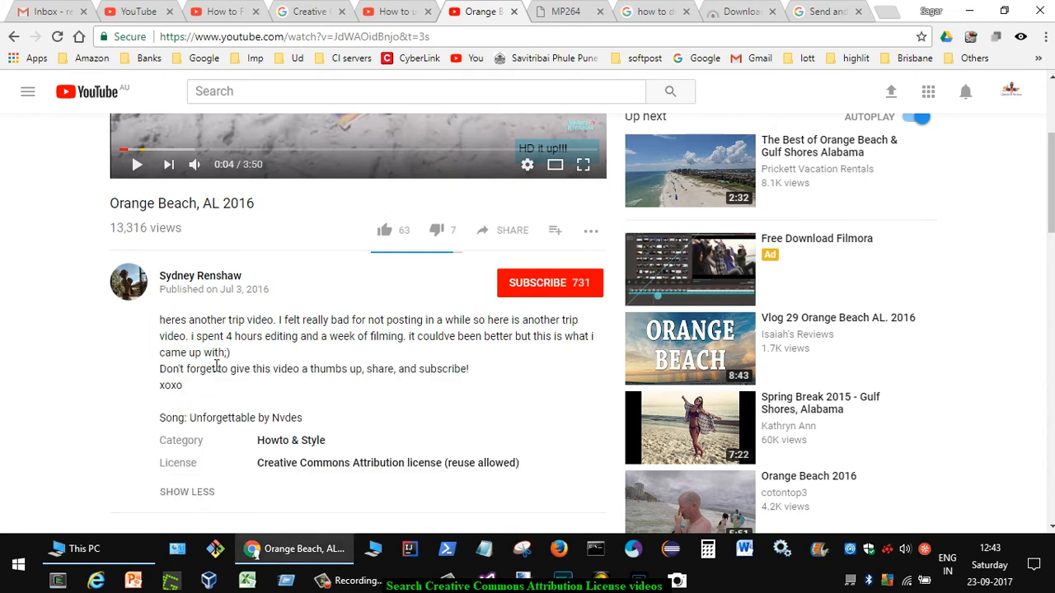
pyautogui.scroll(-3)
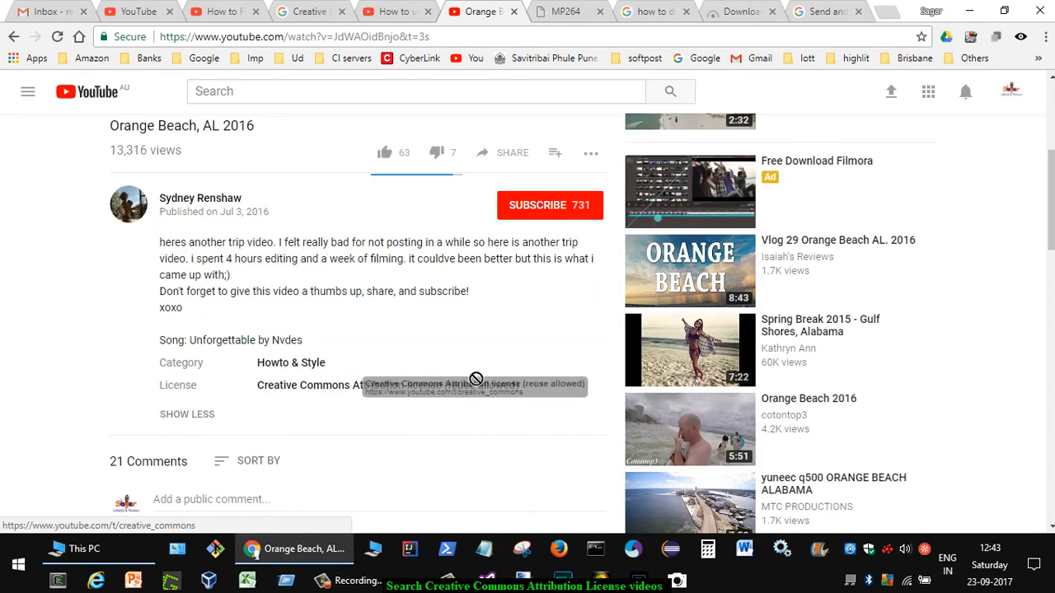
pyautogui.moveTo(425, 391)
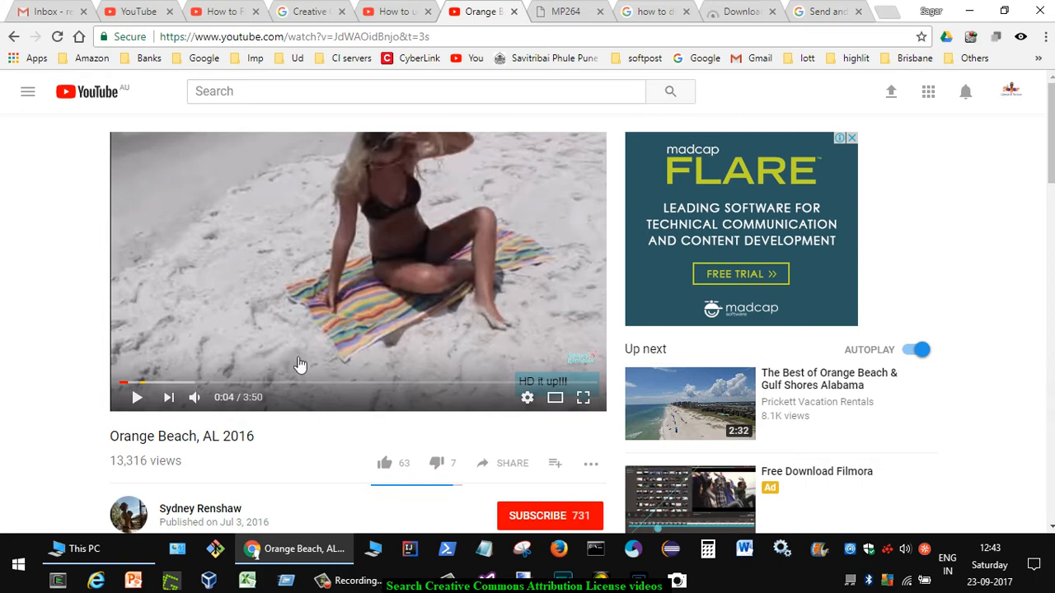
pyautogui.moveTo(196, 349)
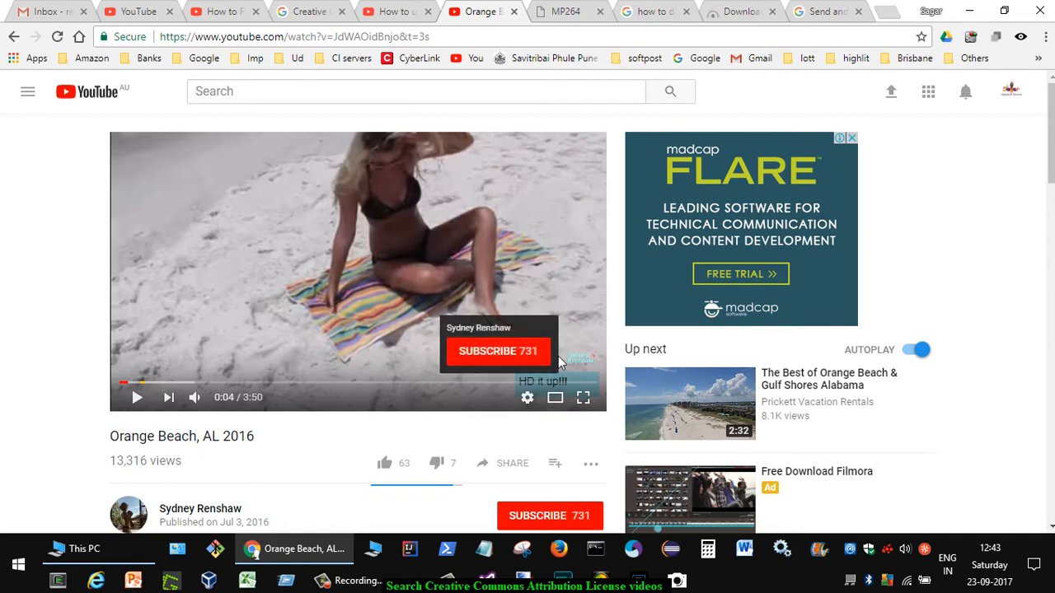
pyautogui.moveTo(327, 322)
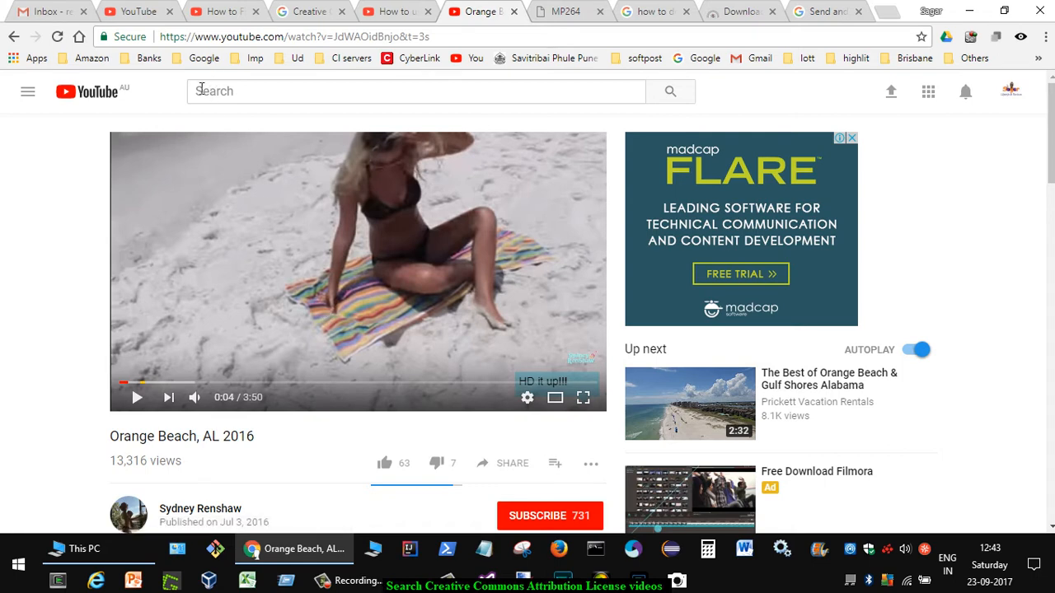
# Search YouTube for "beach,creativecommons" to list Creative Commons beach videos.
pyautogui.click(201, 90)
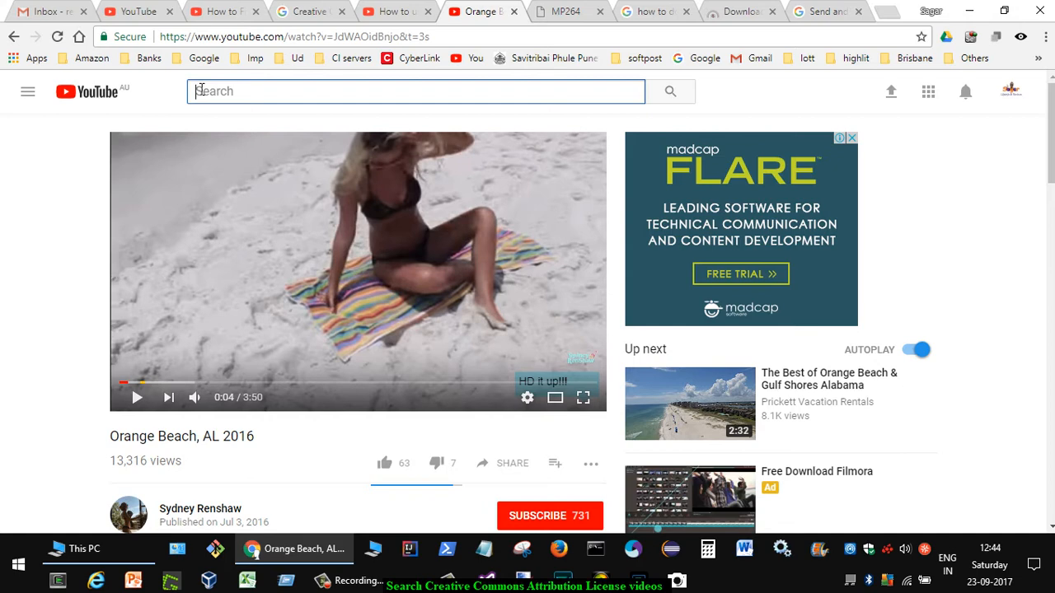
pyautogui.write('beach')
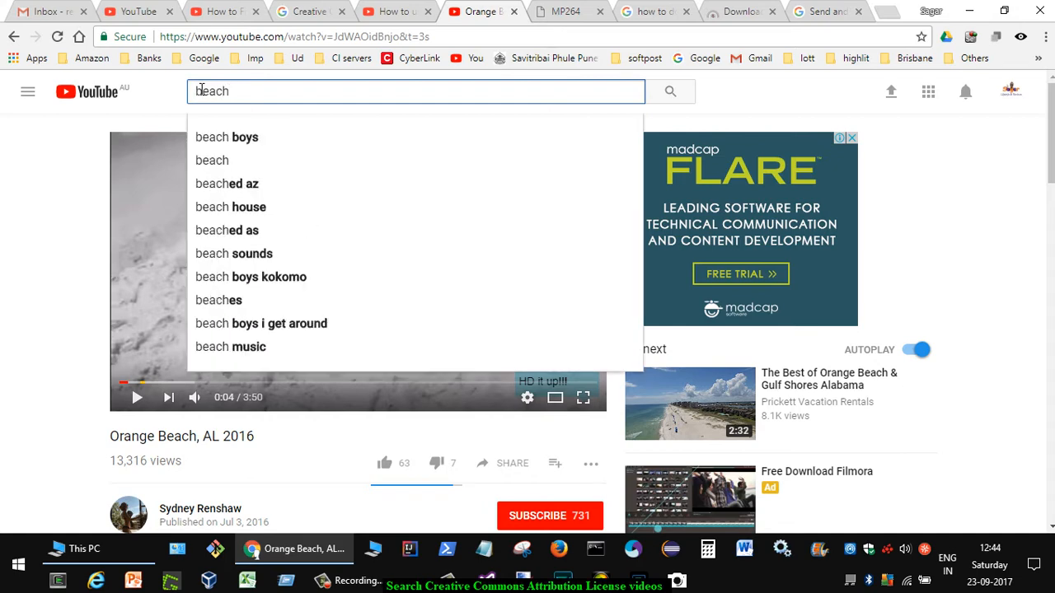
pyautogui.write(',')
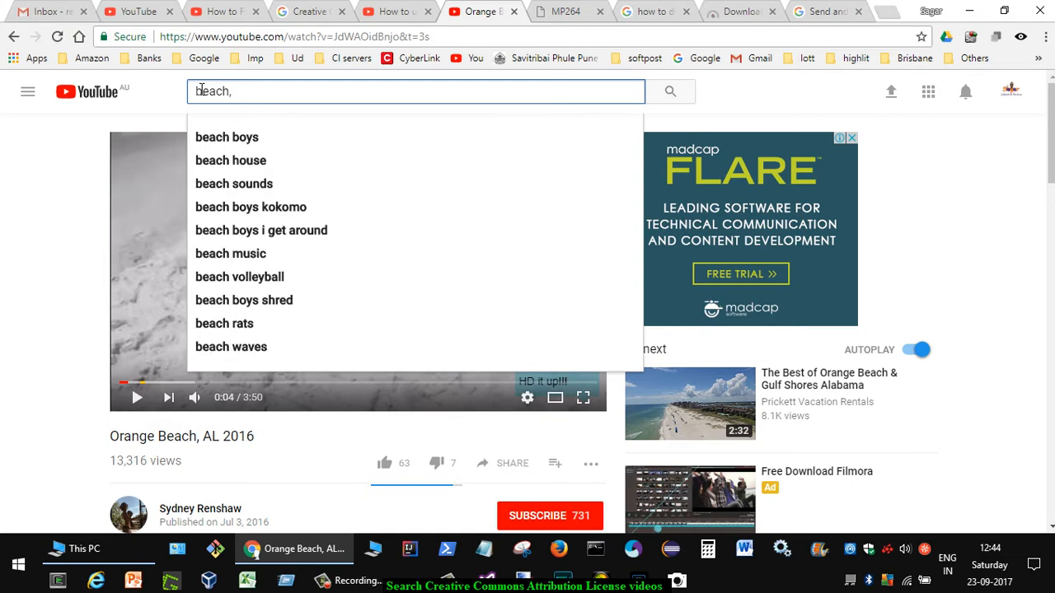
pyautogui.write(',creativecommons')
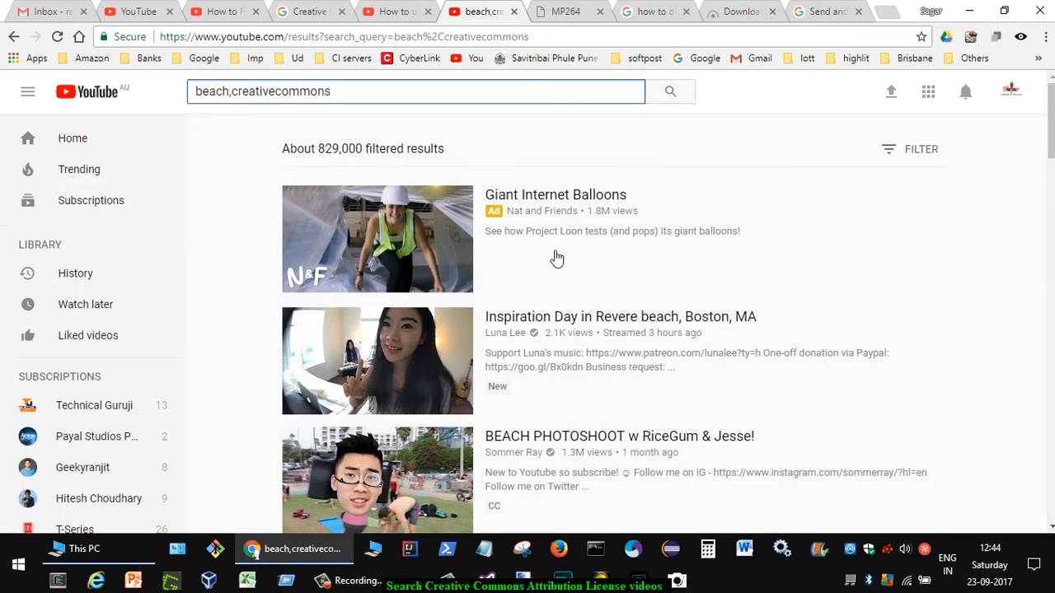
# Open the Orange Beach, AL 2016 video from the results and pause its playback.
pyautogui.scroll(-3)
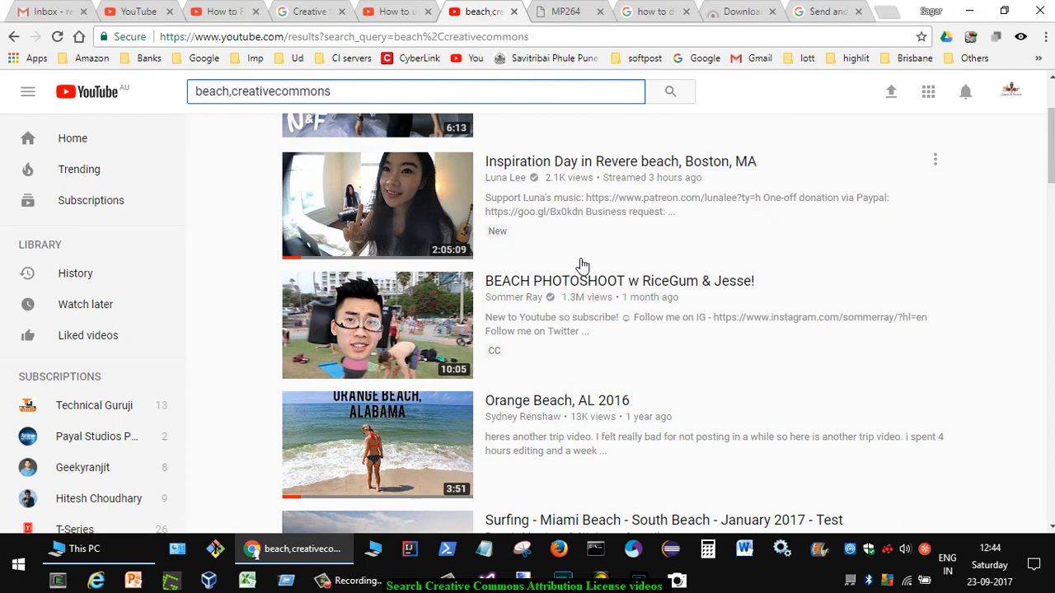
pyautogui.moveTo(631, 354)
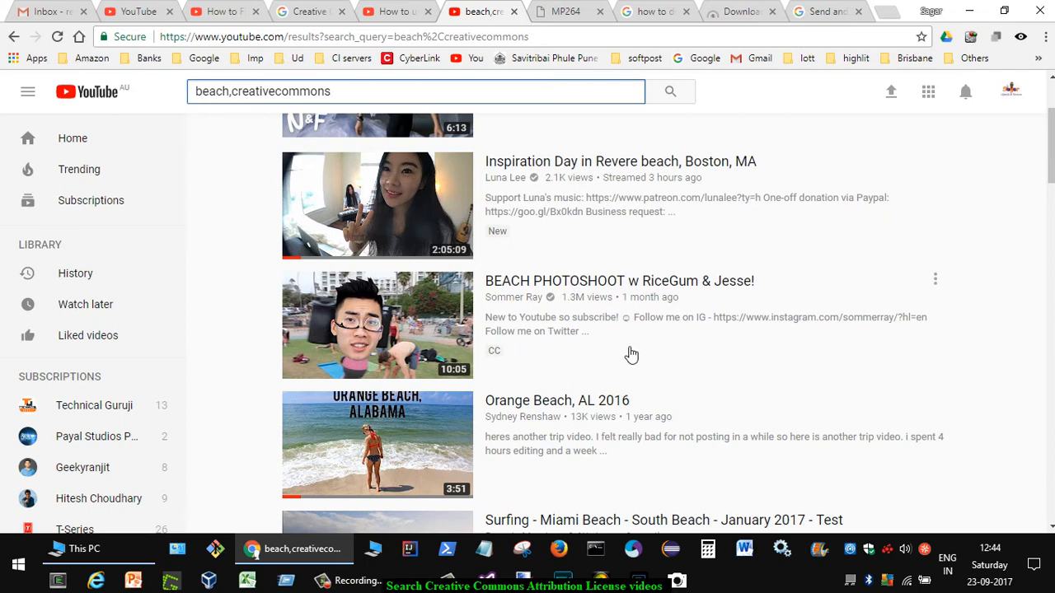
pyautogui.moveTo(642, 353)
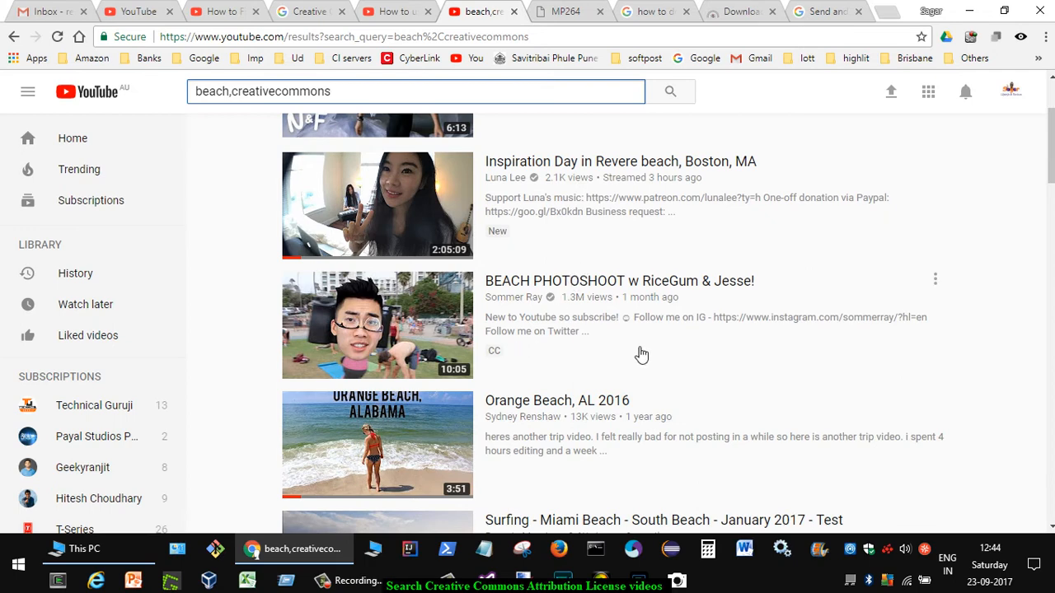
pyautogui.scroll(-3)
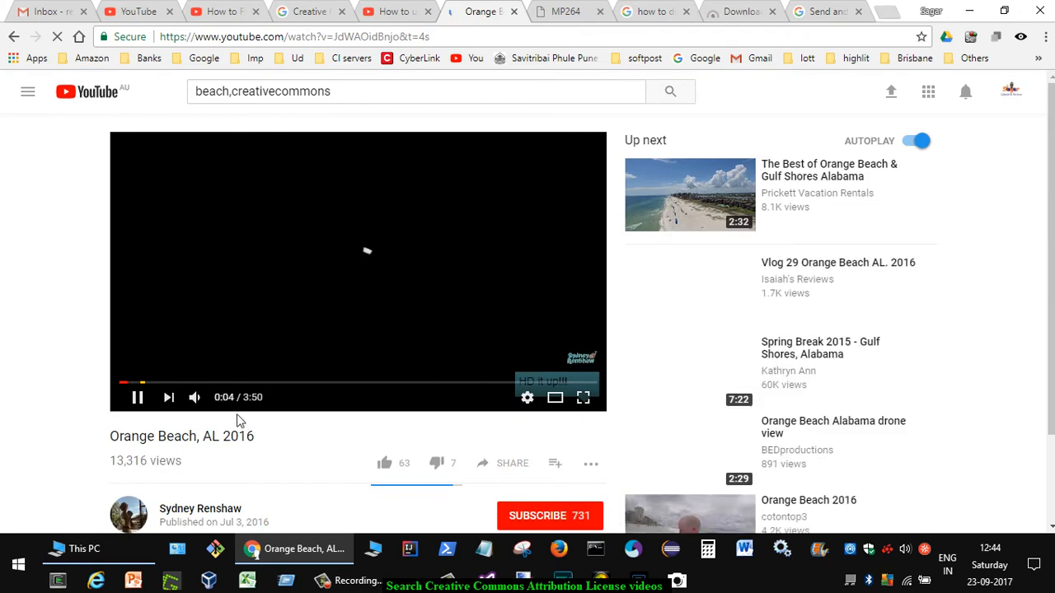
pyautogui.click(138, 398)
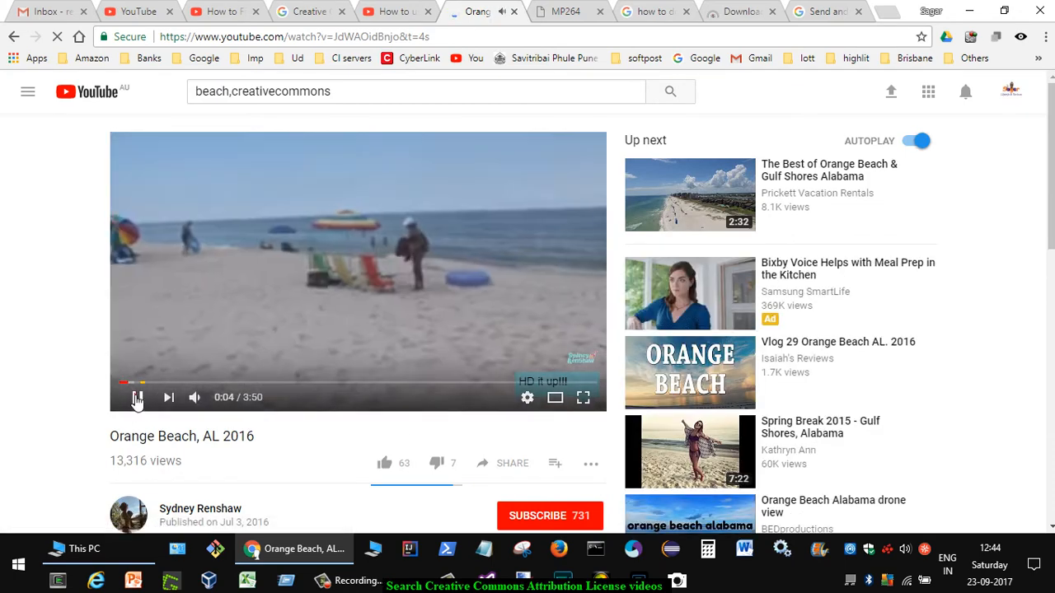
pyautogui.scroll(-3)
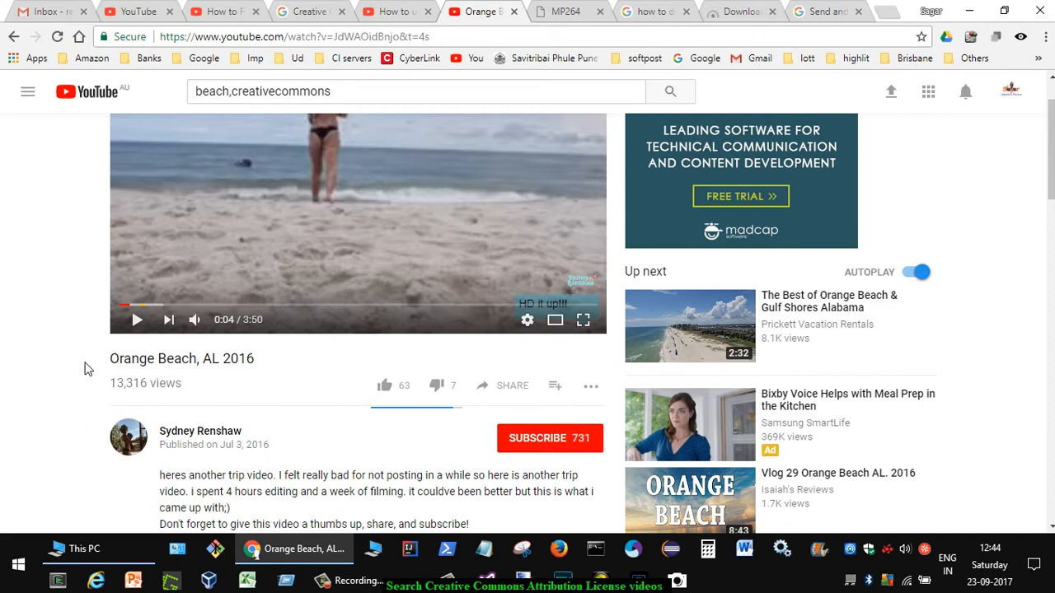
pyautogui.moveTo(53, 352)
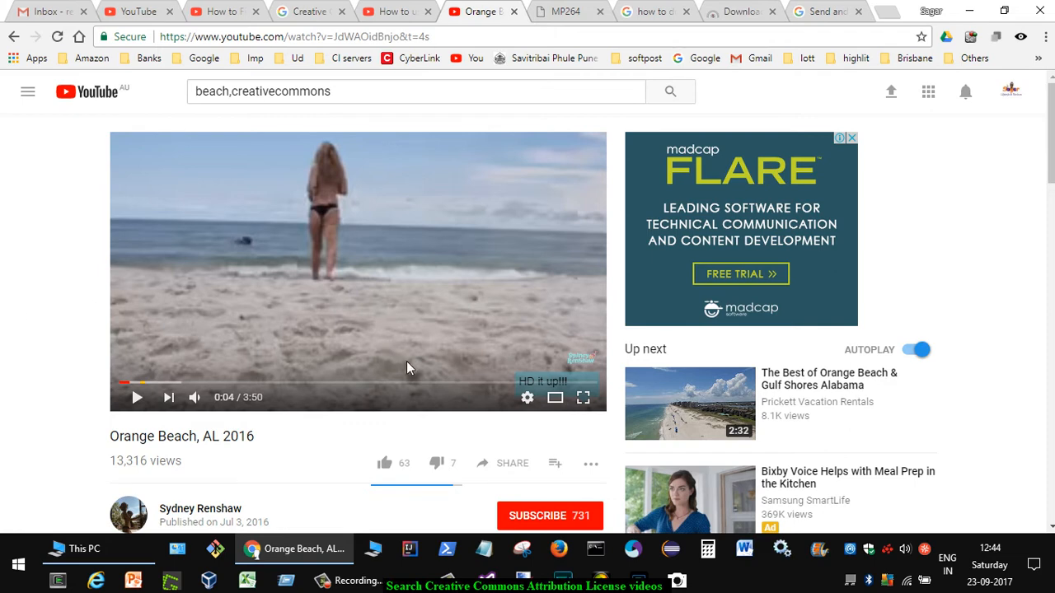
pyautogui.scroll(-3)
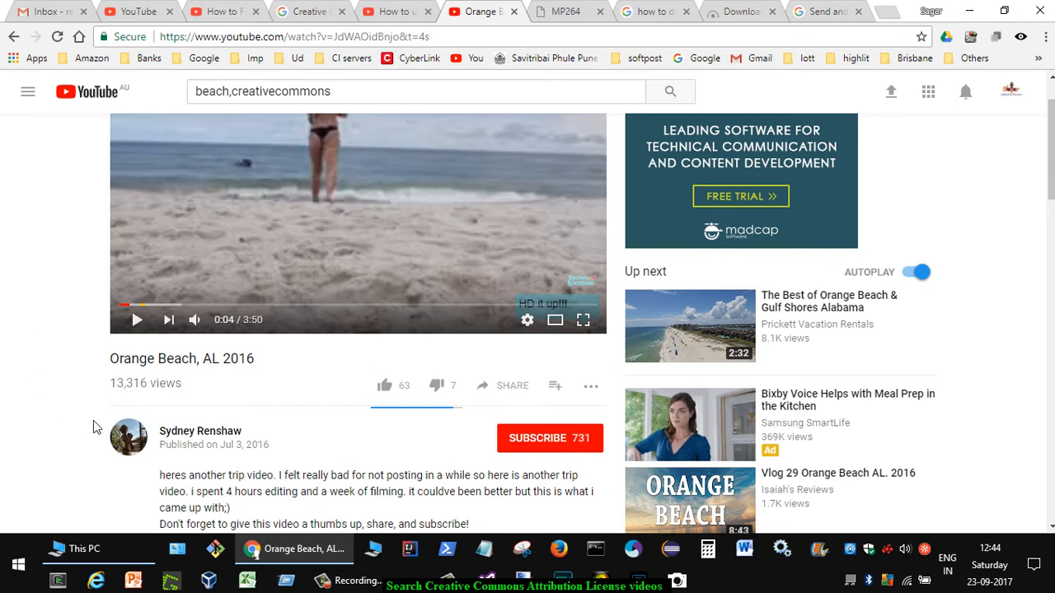
pyautogui.click(199, 431)
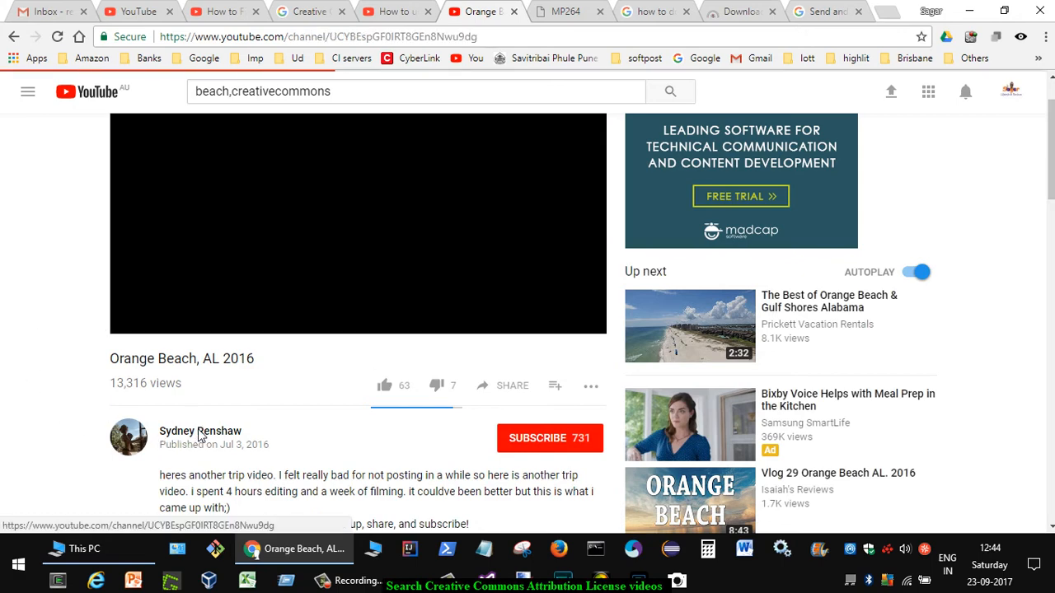
pyautogui.click(199, 431)
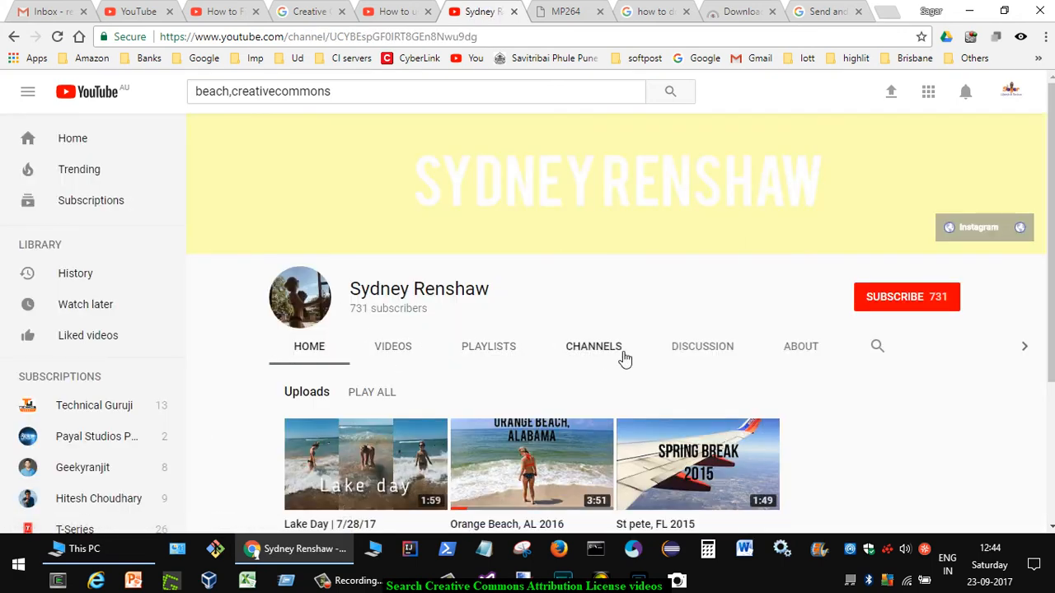
pyautogui.moveTo(807, 355)
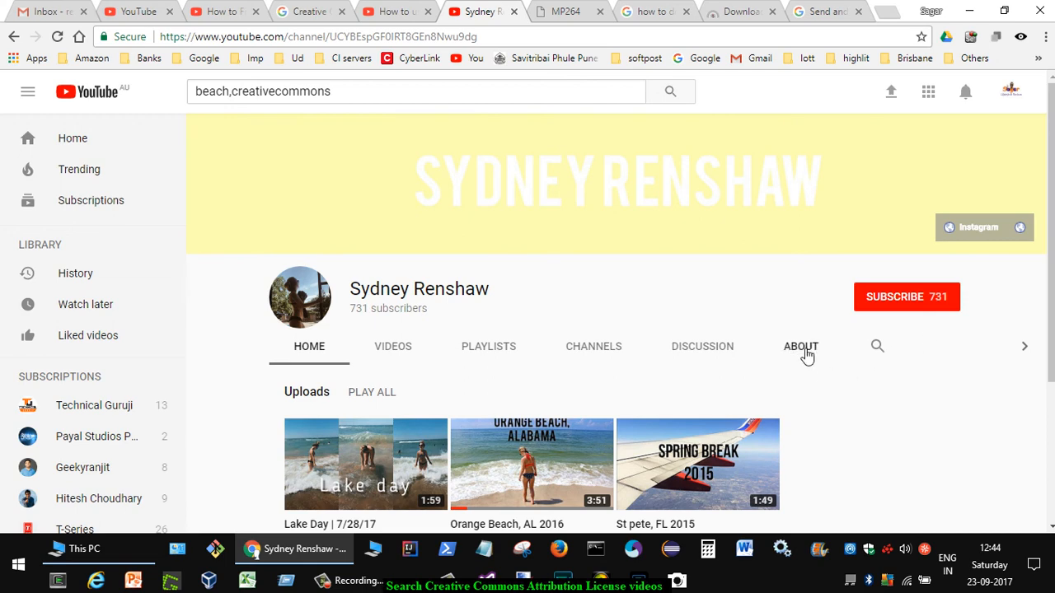
pyautogui.click(801, 346)
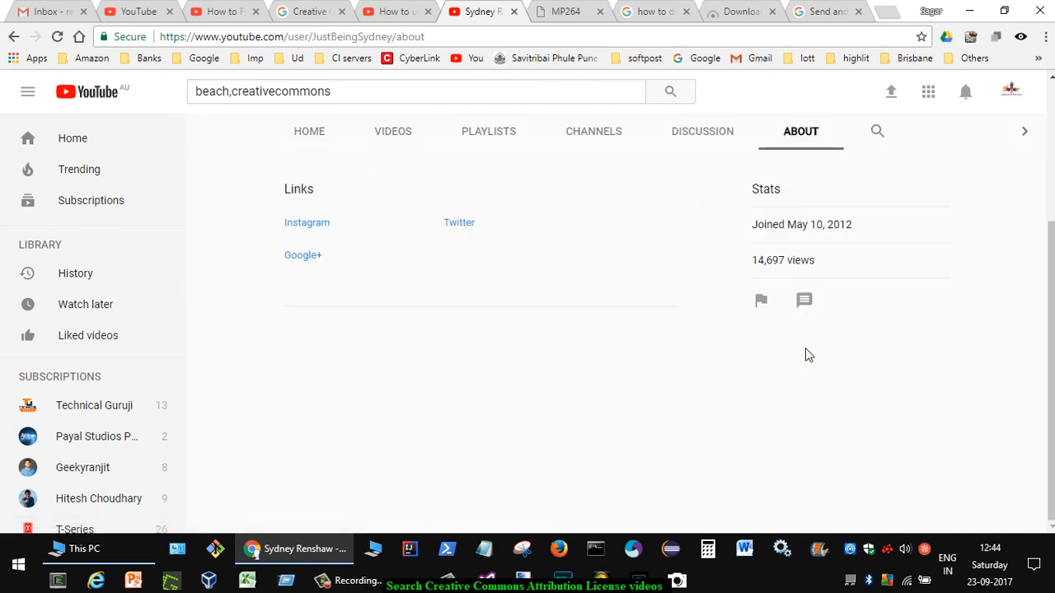
pyautogui.click(803, 301)
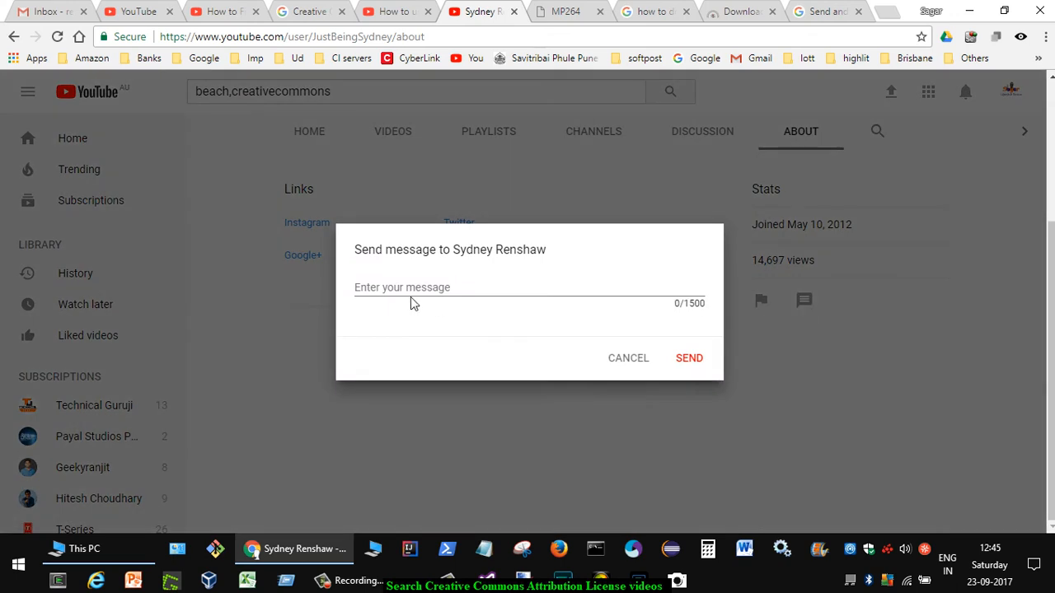
pyautogui.click(688, 357)
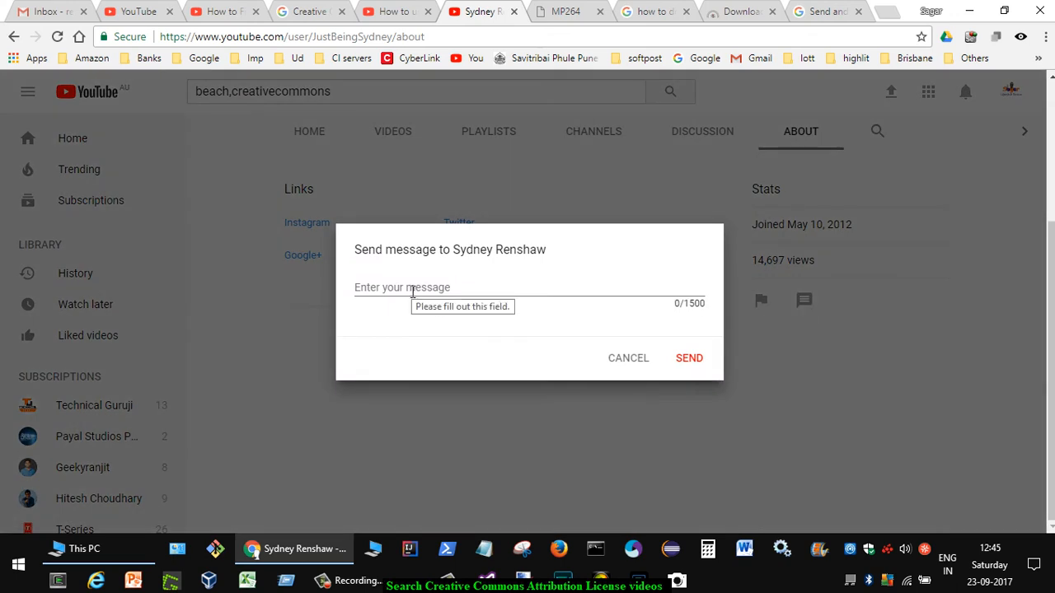